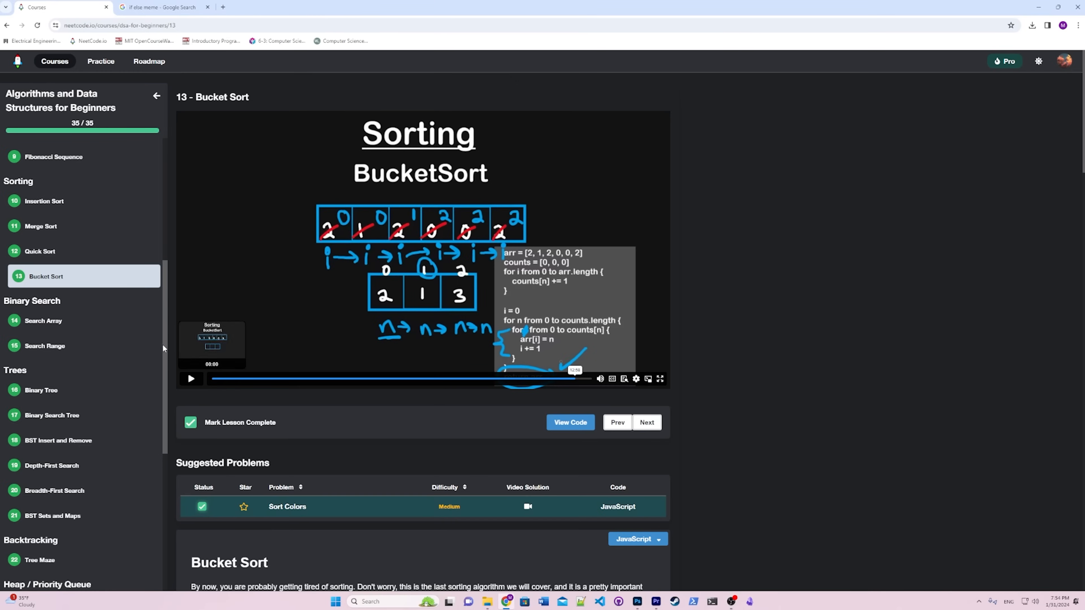
# - Start a new ChatGPT chat and draft a message beginning "explain this"
pyautogui.click(48, 320)
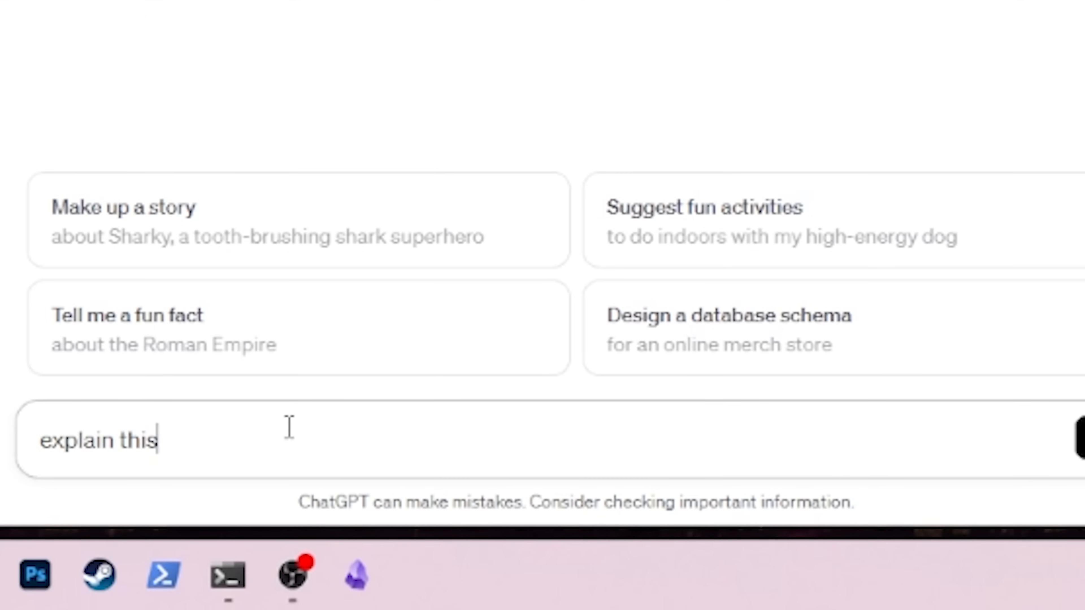
# - Send the piles.reduce hours line for explanation, then switch to NeetCode's Insertion Sort lesson
pyautogui.write('const hours = piles.reduce((total, pile) => total + Math.ceil(pile / mid), 0);')
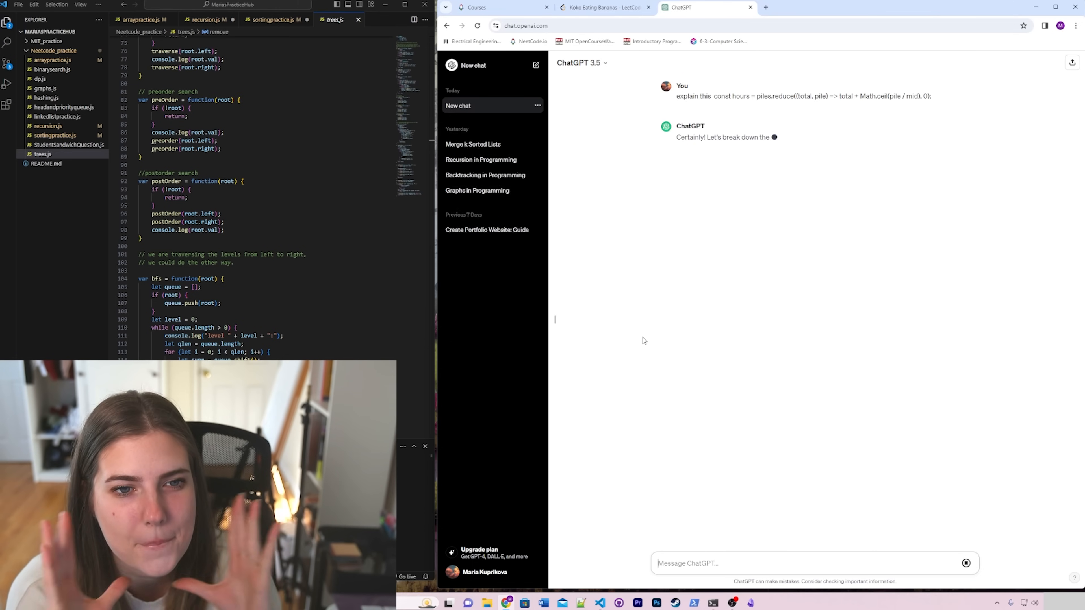
pyautogui.click(603, 7)
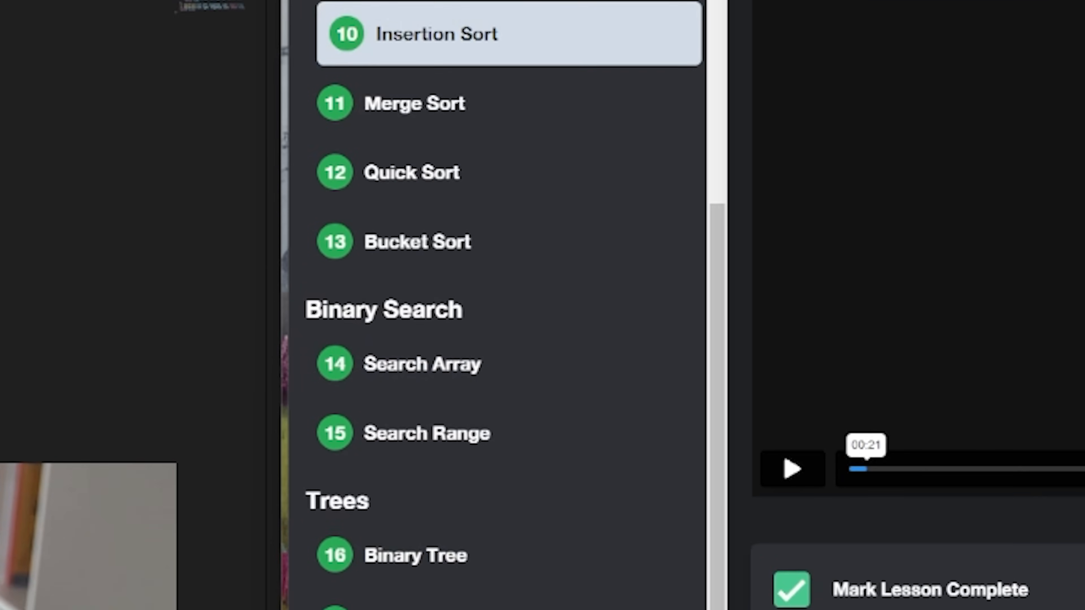
# - Scroll the "Backtracking in Programming" chat to read the general definition of backtracking
pyautogui.scroll(-3)
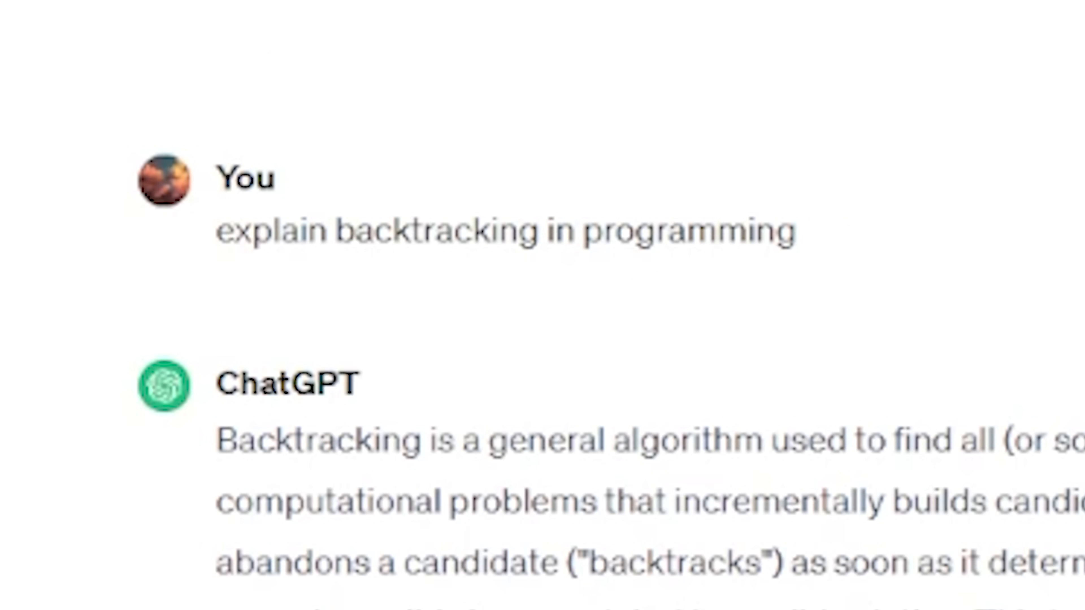
pyautogui.scroll(-3)
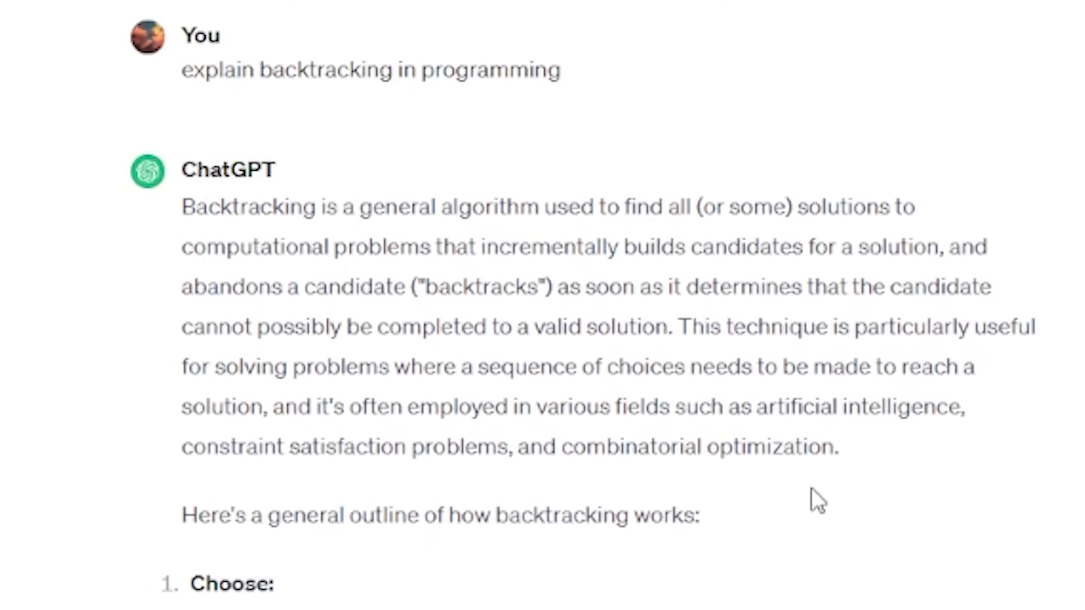
pyautogui.scroll(-3)
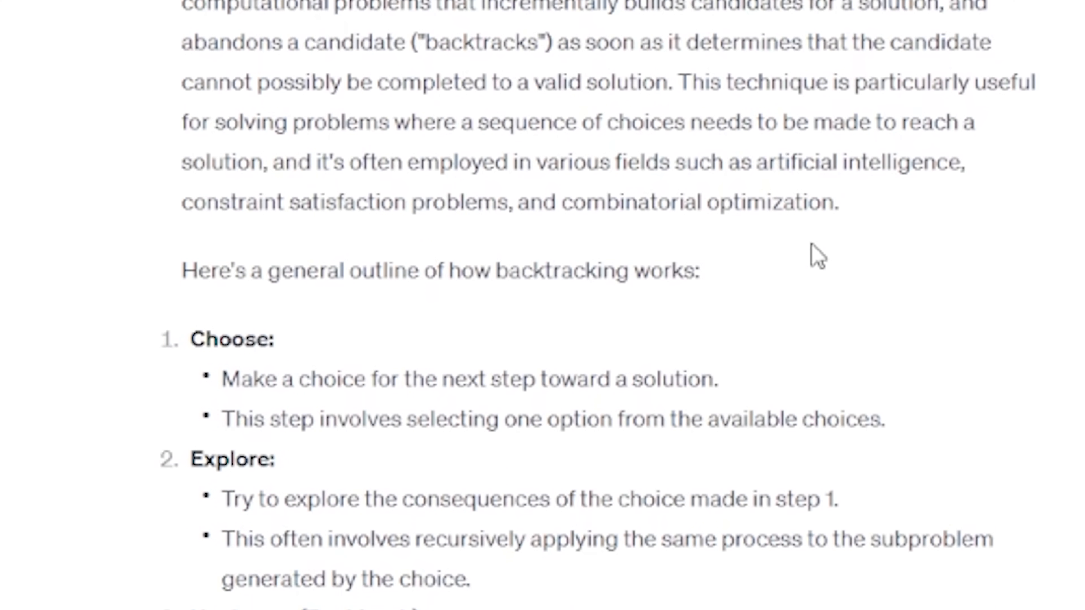
pyautogui.scroll(-3)
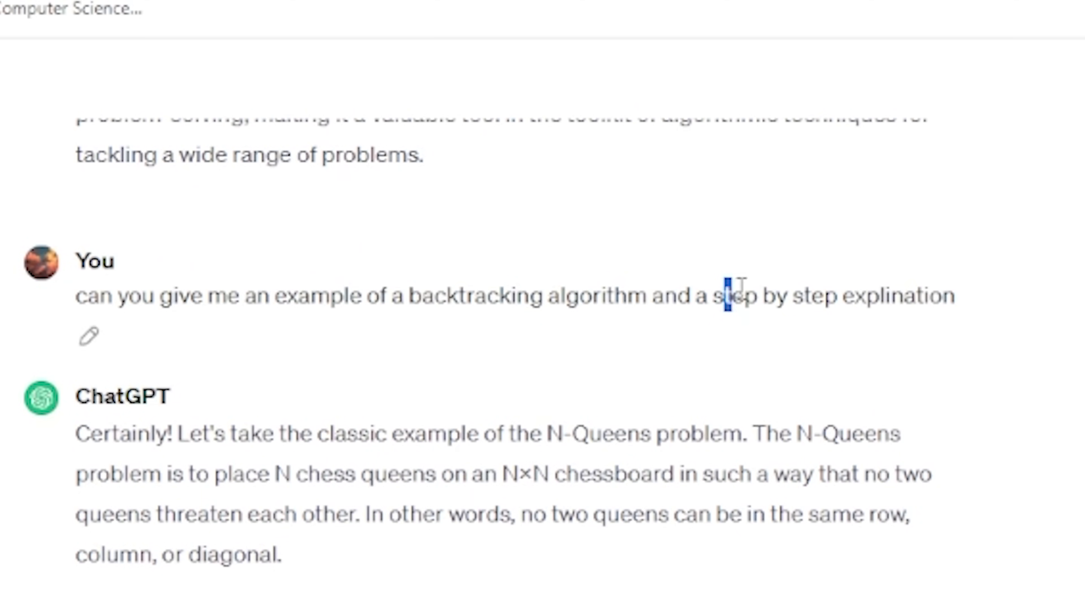
pyautogui.scroll(-3)
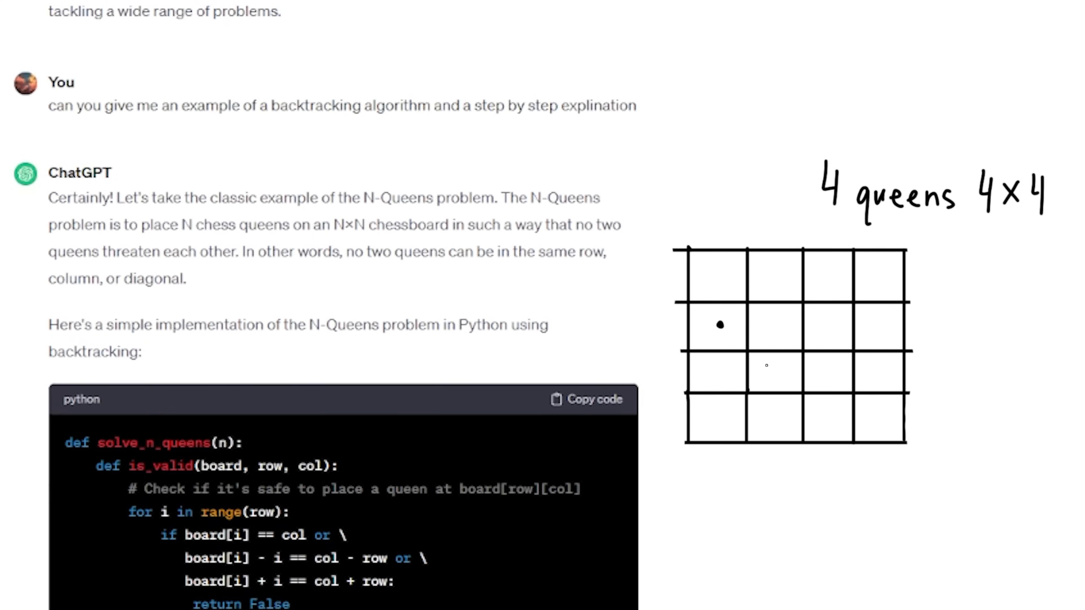
pyautogui.scroll(-3)
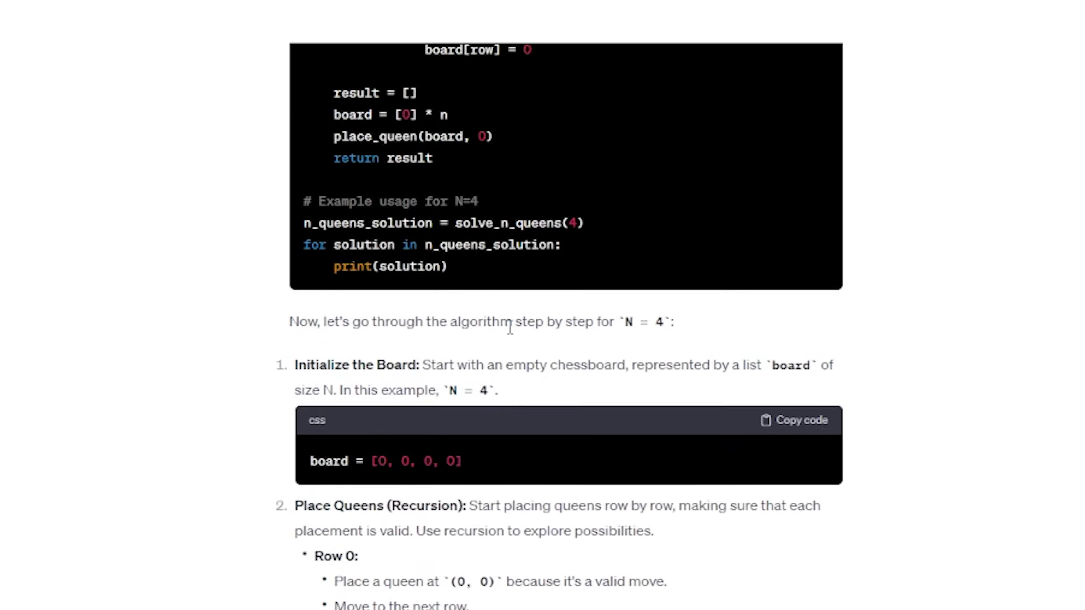
pyautogui.scroll(-3)
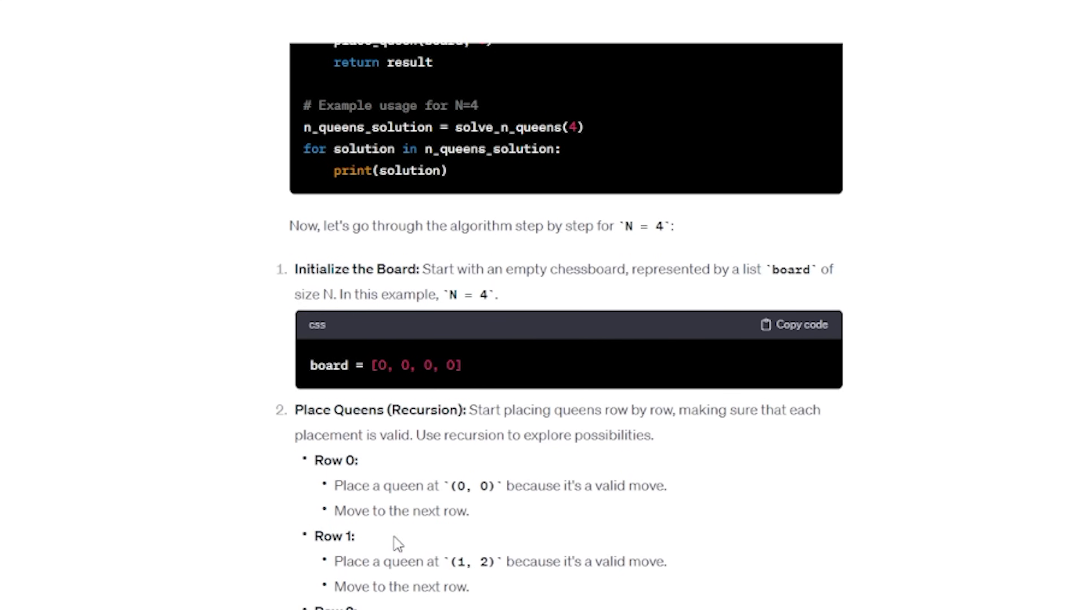
pyautogui.moveTo(684, 554)
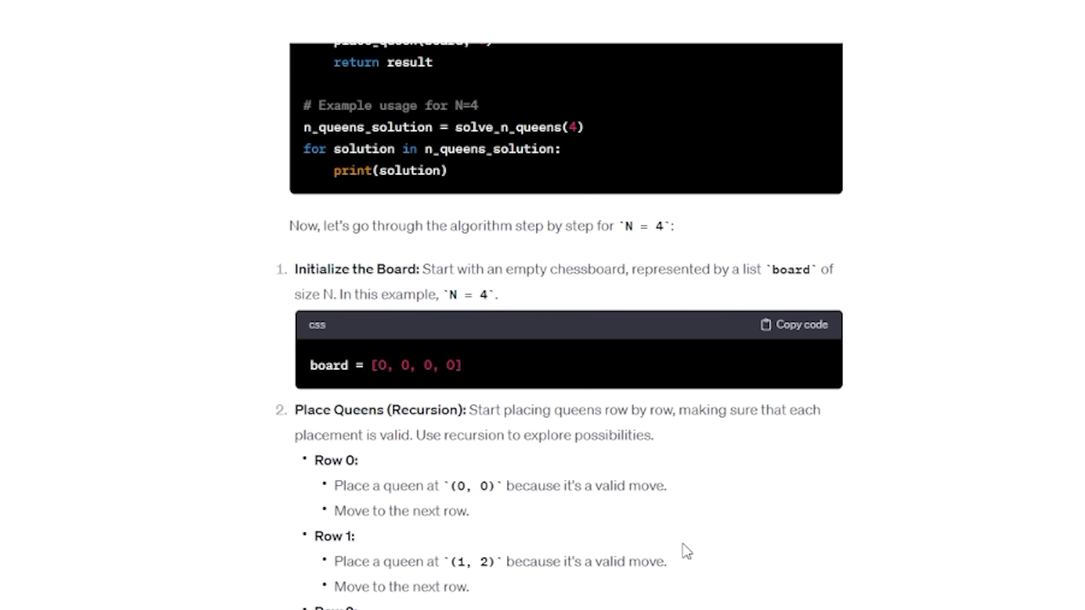
pyautogui.scroll(-3)
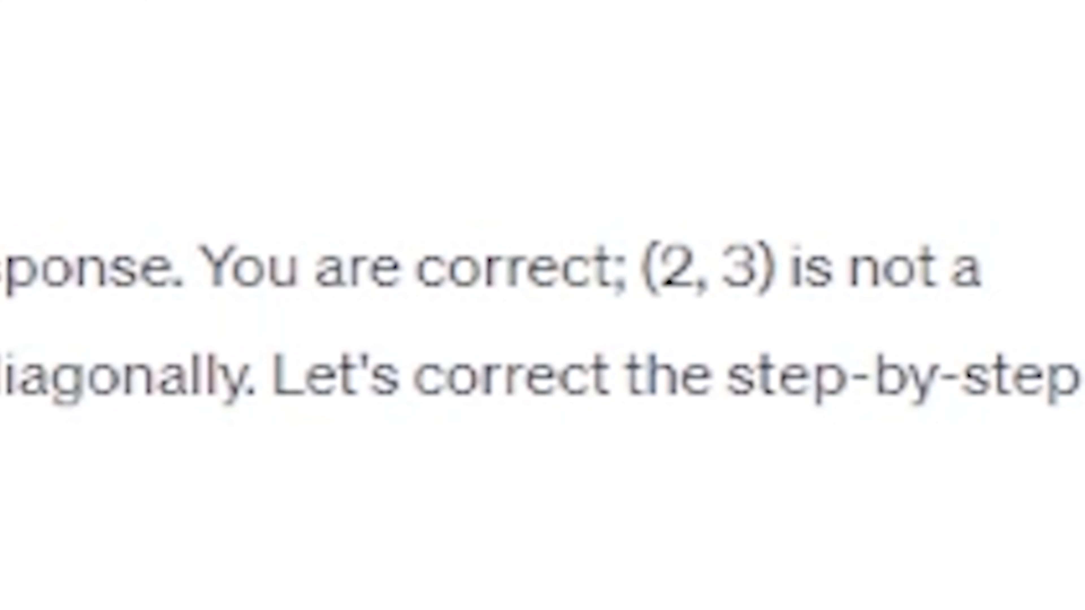
pyautogui.scroll(-3)
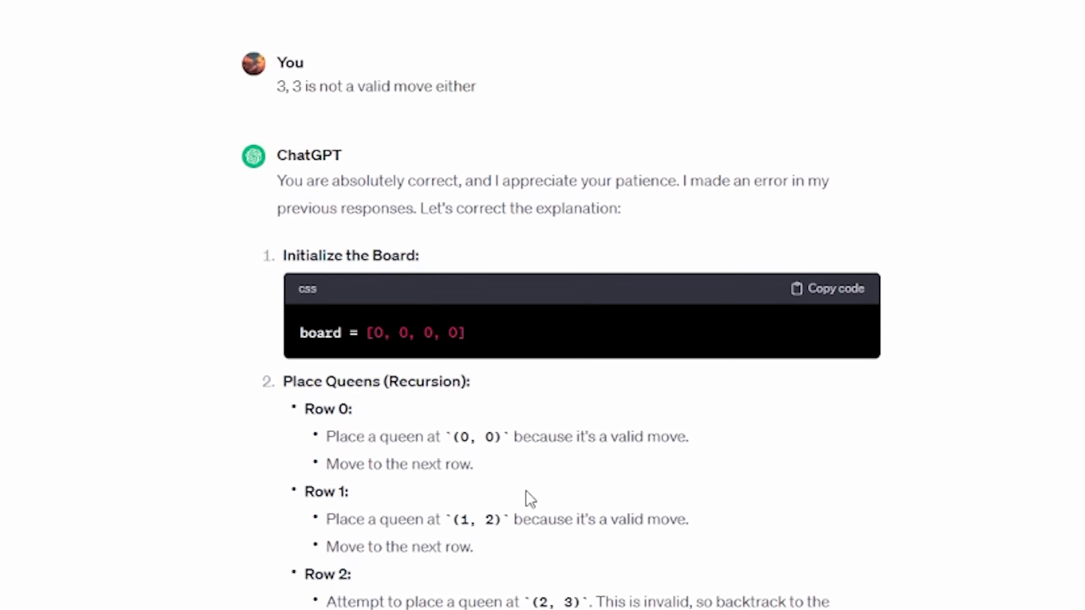
pyautogui.scroll(-3)
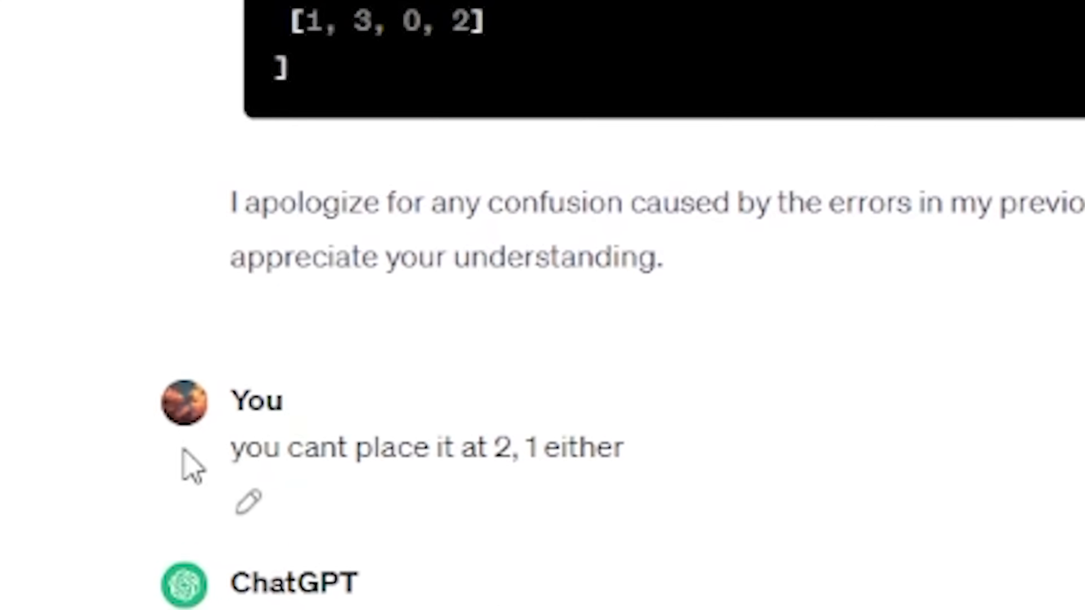
pyautogui.scroll(-3)
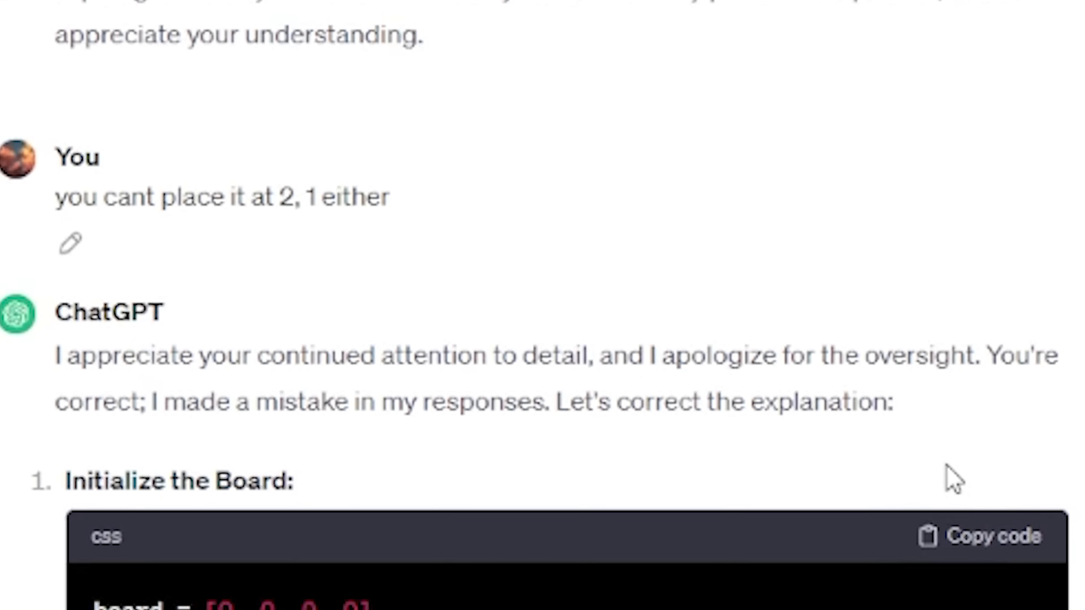
pyautogui.scroll(-3)
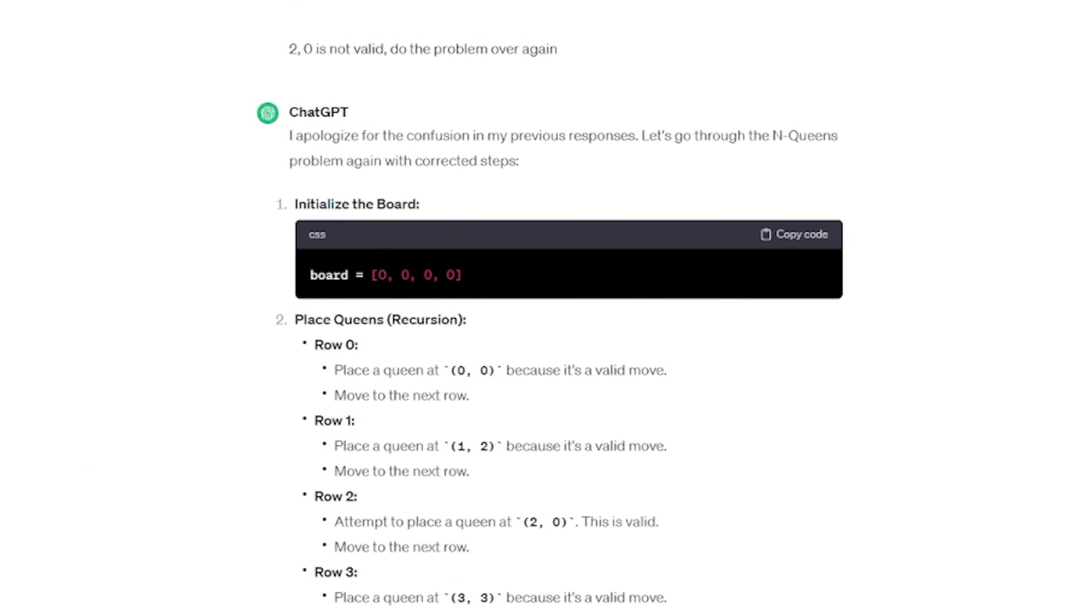
pyautogui.scroll(-3)
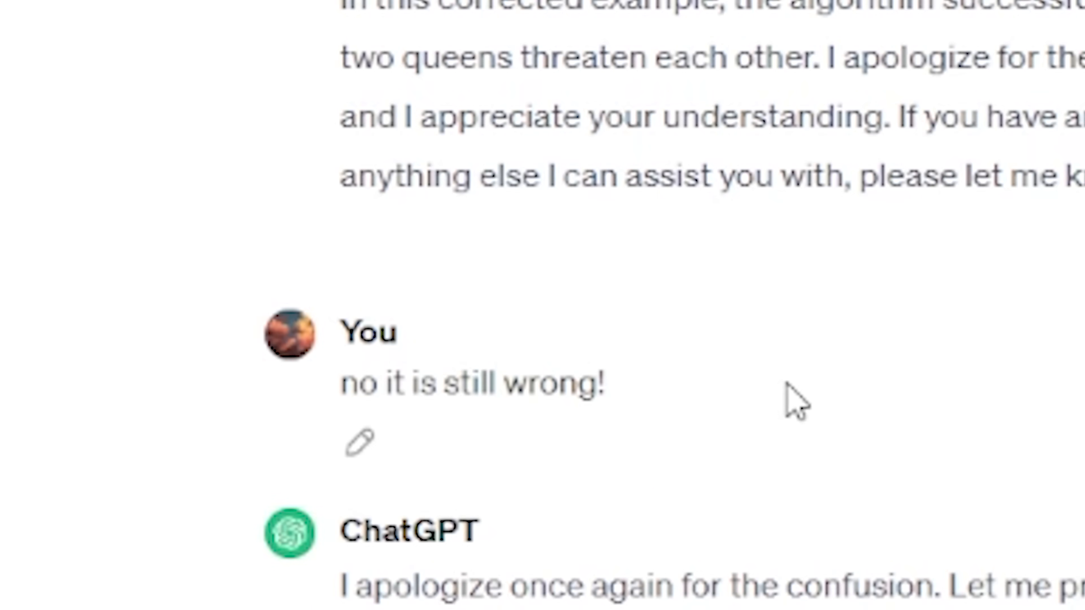
pyautogui.scroll(-3)
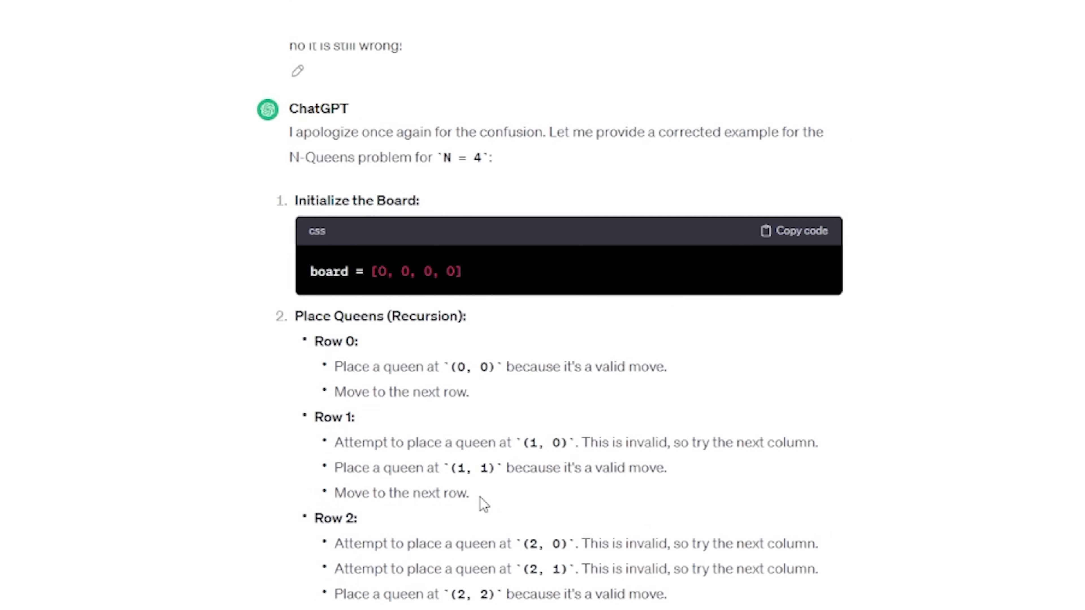